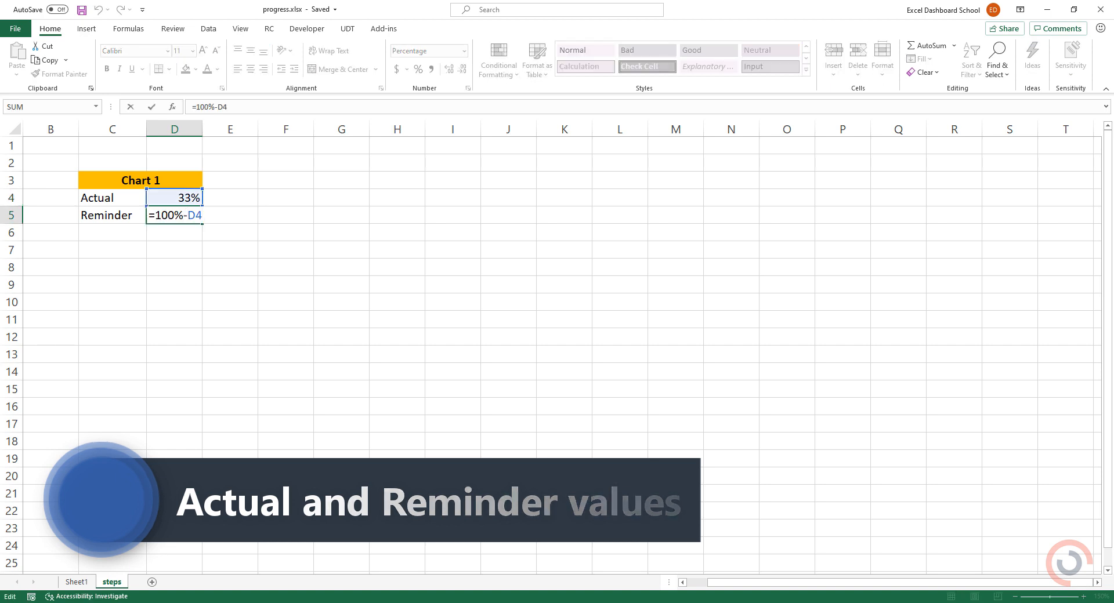
- Confirm the Reminder formula =100%-D4 in D5 so it shows 67%
click(86, 28)
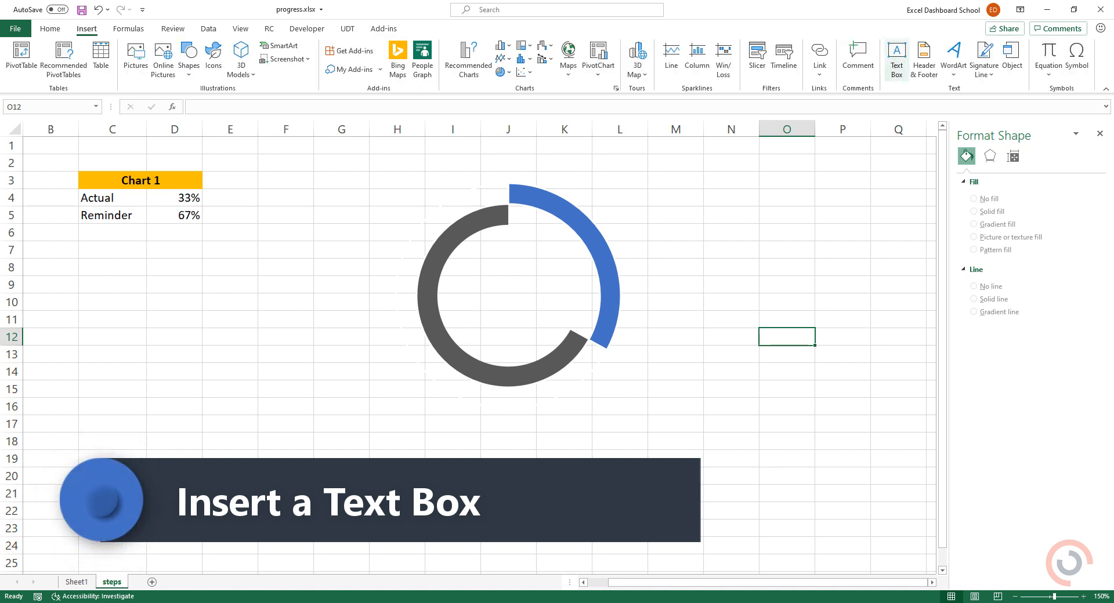
- Draw a text box to the right of the donut chart
drag(650, 213, 770, 252)
text(=)
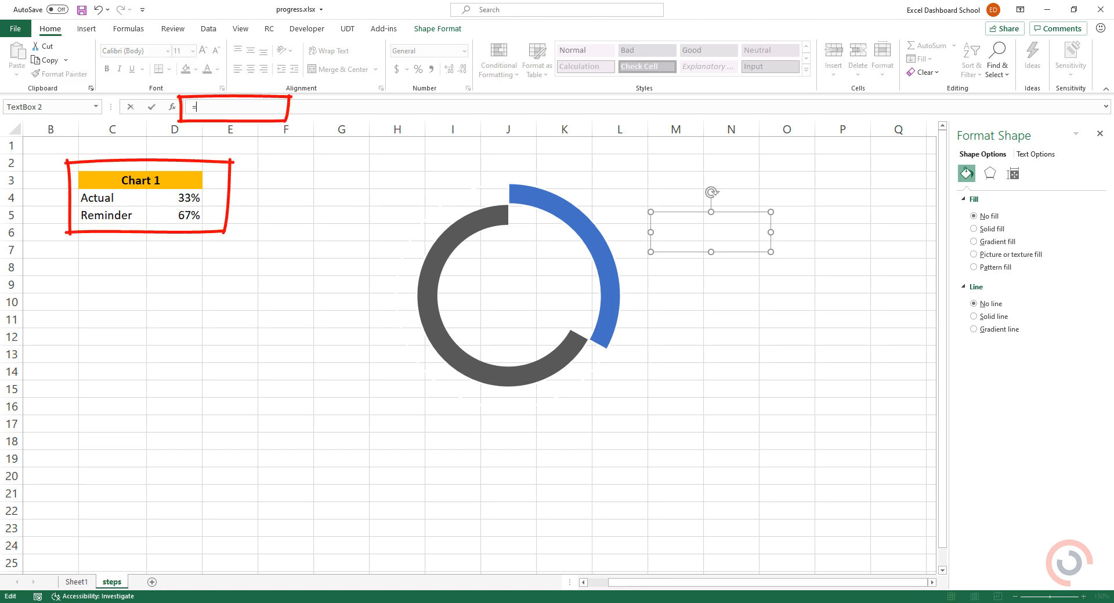